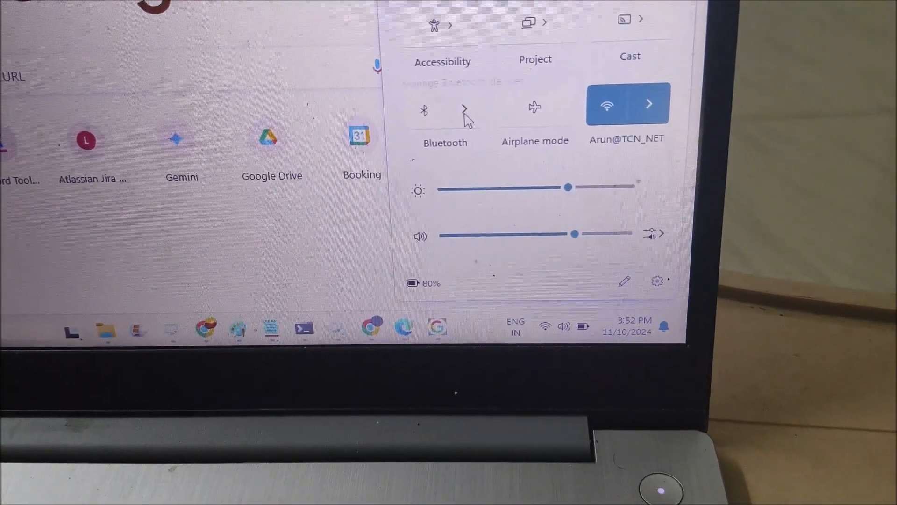
# Switch on the Bluetooth toggle in Quick Settings, bringing up the Bluetooth & devices page.
pyautogui.click(463, 110)
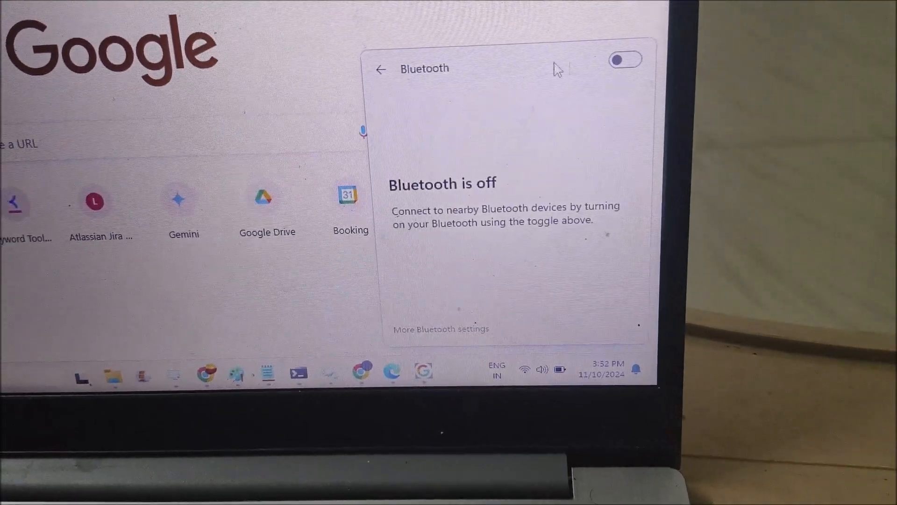
pyautogui.click(626, 59)
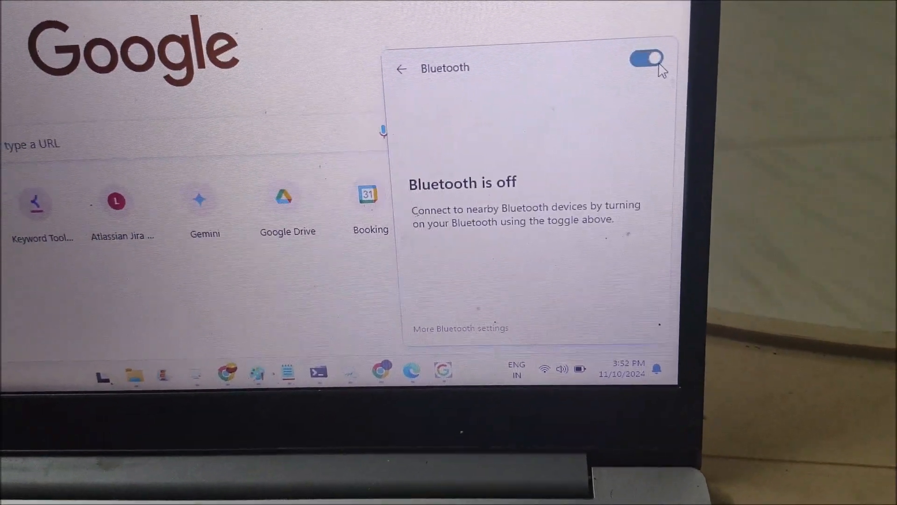
pyautogui.click(645, 59)
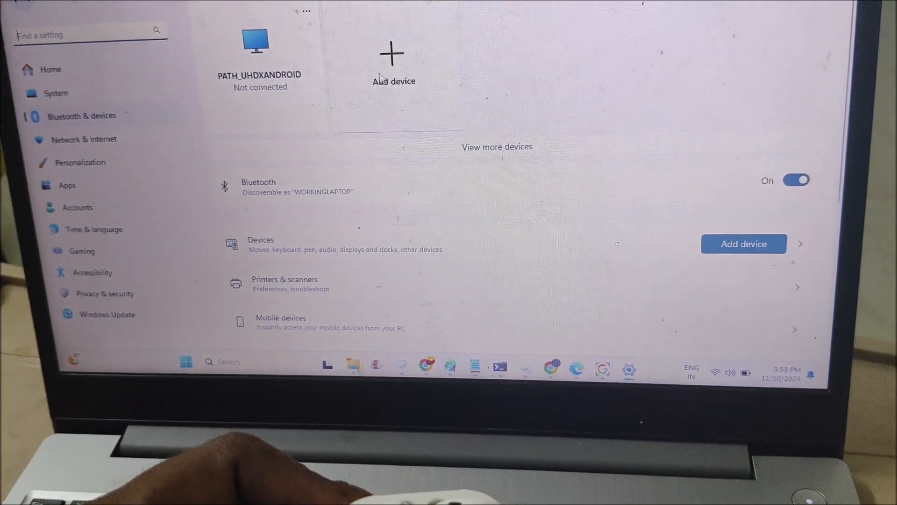
# Begin adding a Bluetooth device from the Add device tile.
pyautogui.click(743, 243)
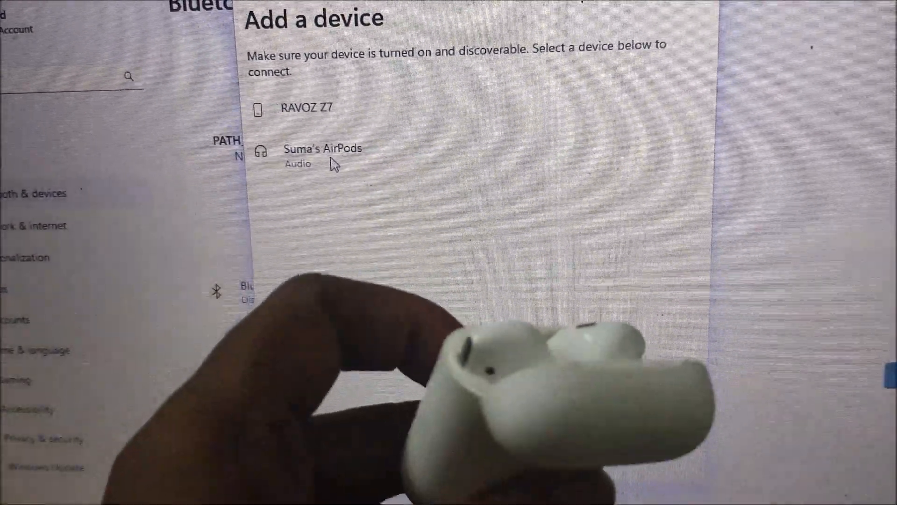
# Select the AirPods entry in the Add a device list to connect.
pyautogui.click(322, 147)
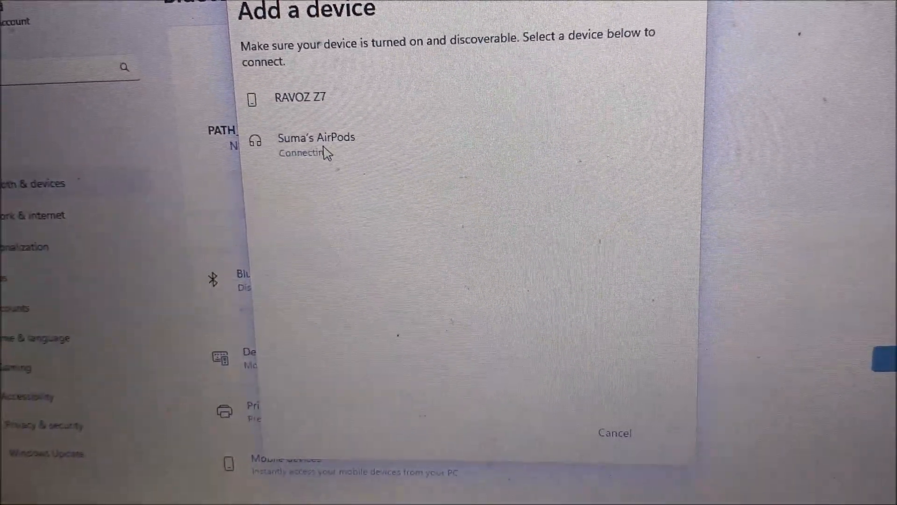